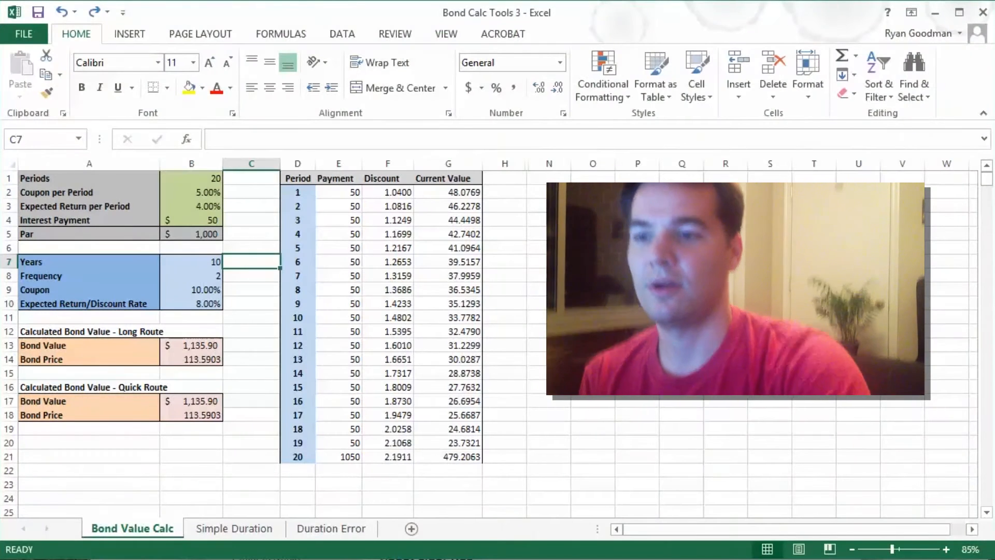
- Review the annual bond inputs: frequency 2 and 10% coupon rate among the four inputs
{"action": "left_click", "coordinate": [636, 291]}
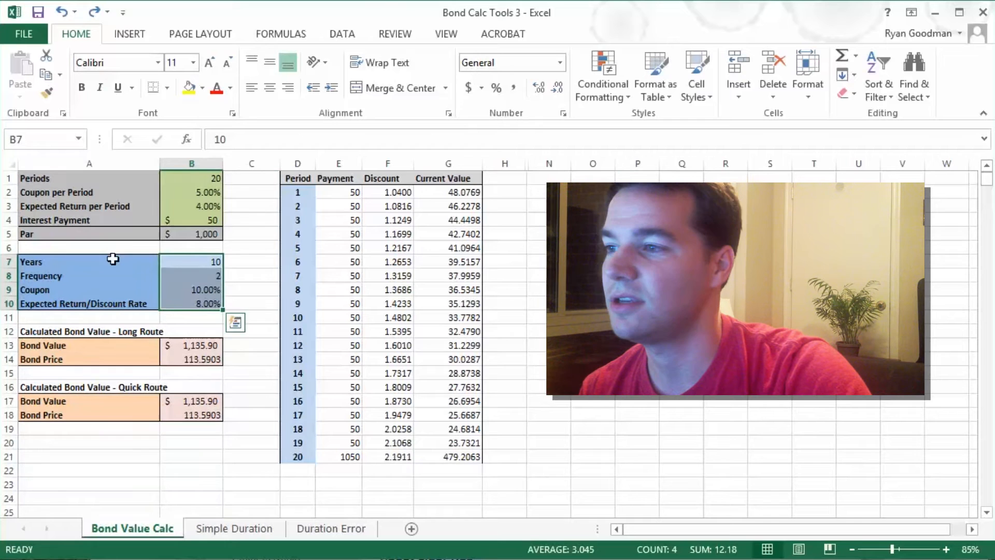
{"action": "left_click", "coordinate": [89, 276]}
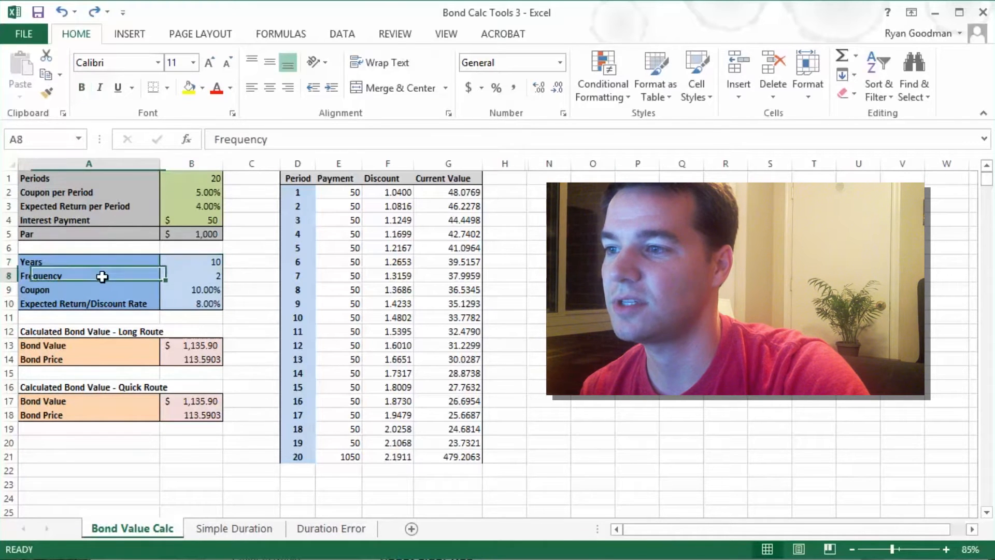
{"action": "left_click", "coordinate": [191, 276]}
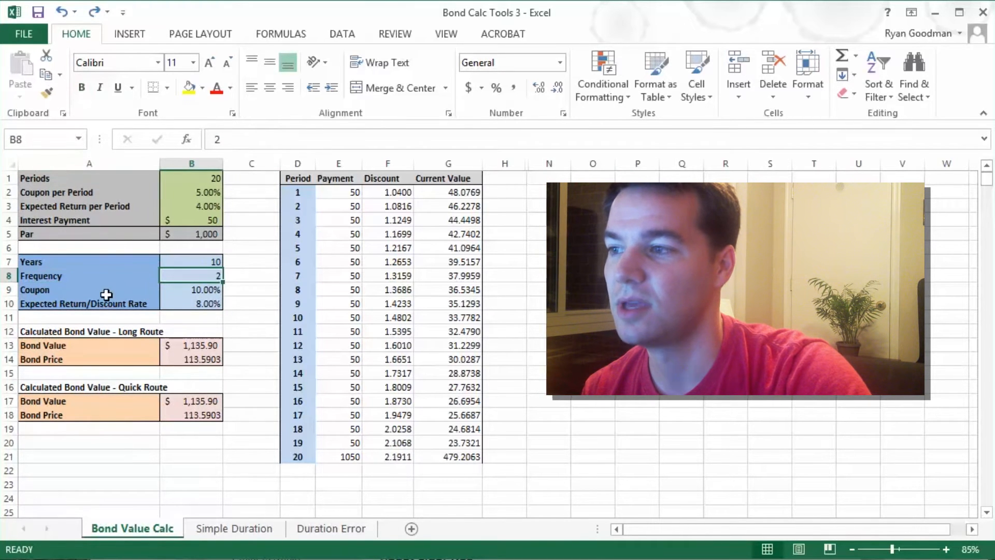
{"action": "left_click", "coordinate": [191, 290]}
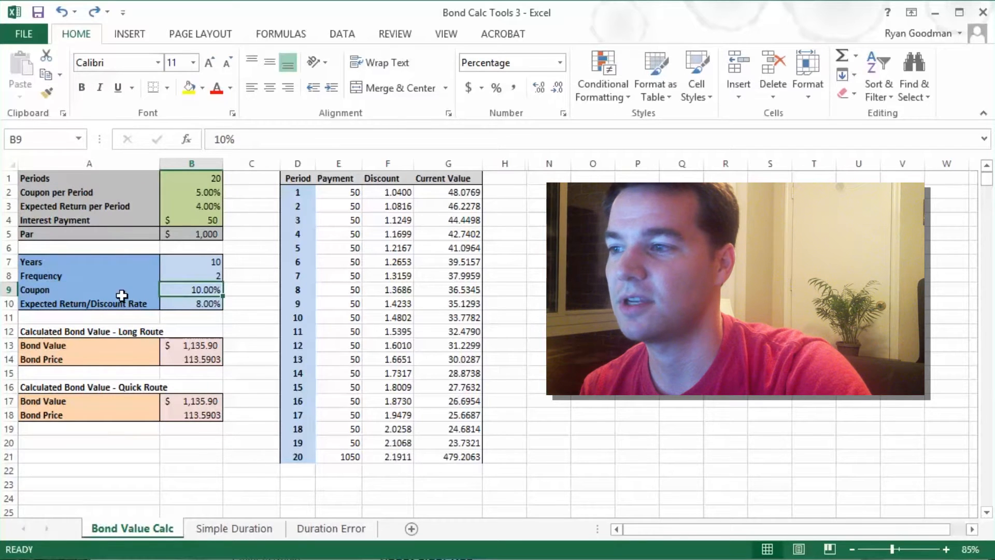
{"action": "left_click", "coordinate": [90, 304]}
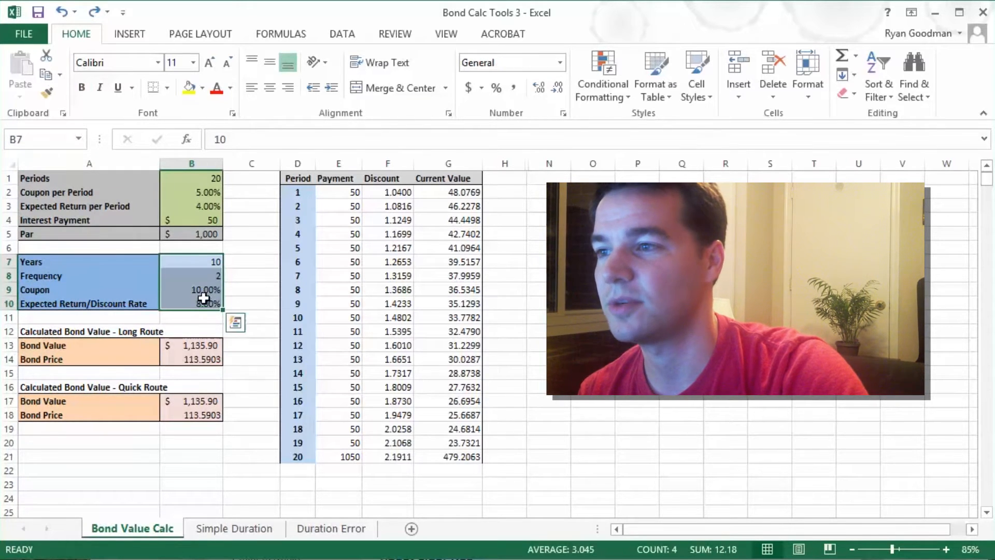
- Check how Periods, per-period rates and the interest payment derive, ending at the 1050 final payment
{"action": "left_click", "coordinate": [191, 178]}
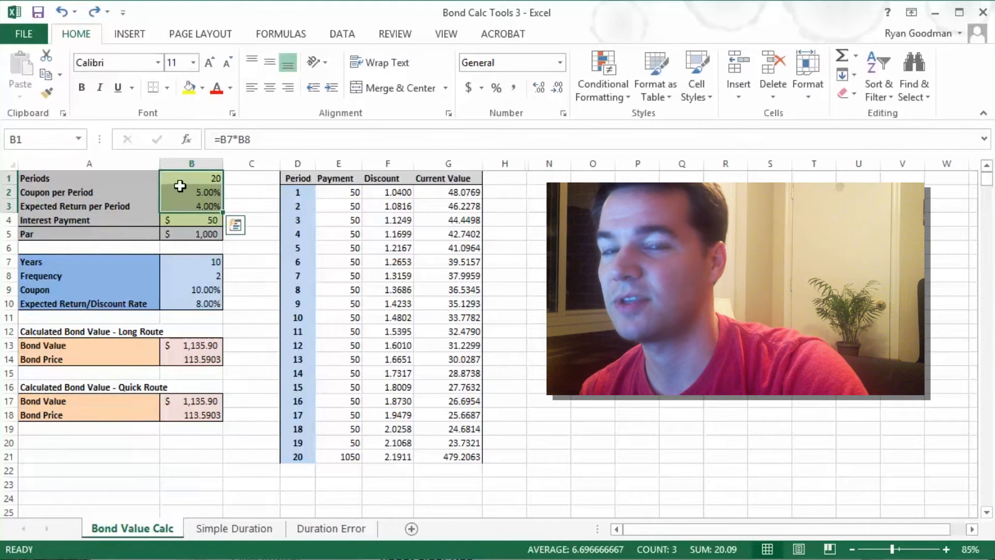
{"action": "mouse_move", "coordinate": [137, 262]}
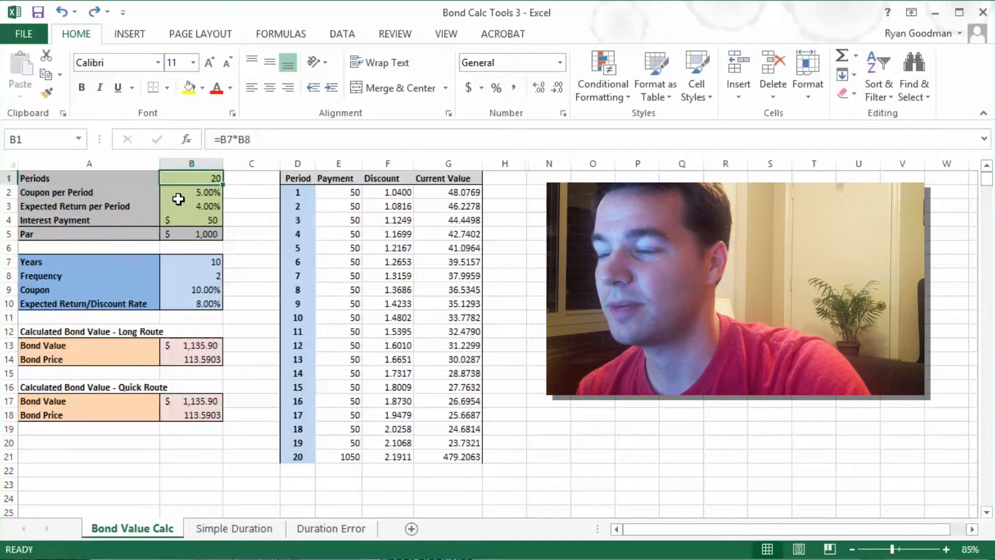
{"action": "left_click", "coordinate": [192, 206]}
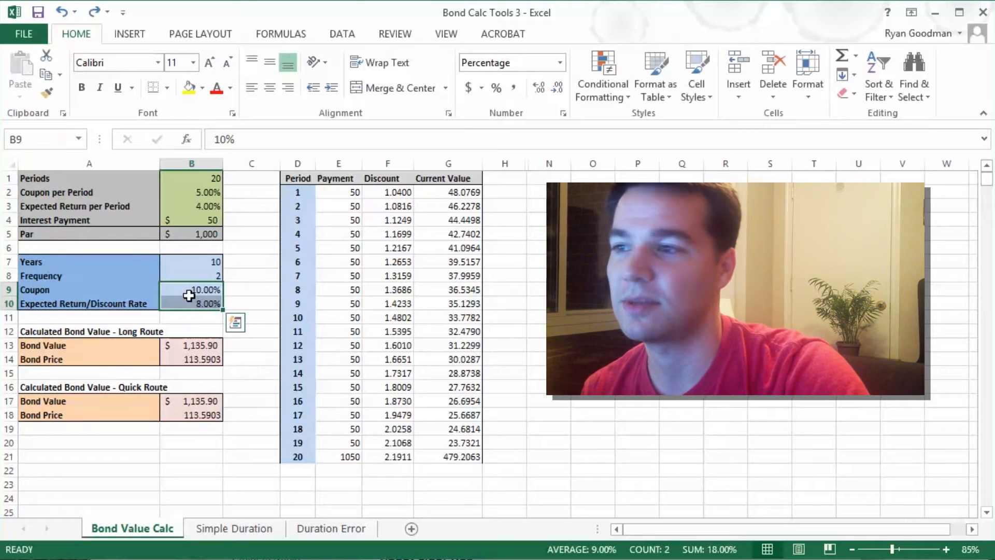
{"action": "left_click", "coordinate": [191, 220]}
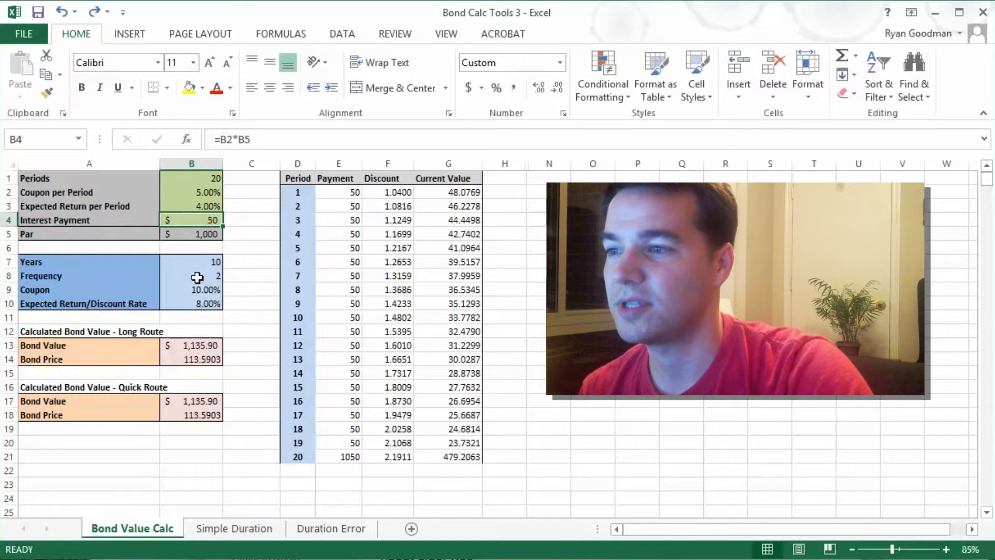
{"action": "mouse_move", "coordinate": [173, 309]}
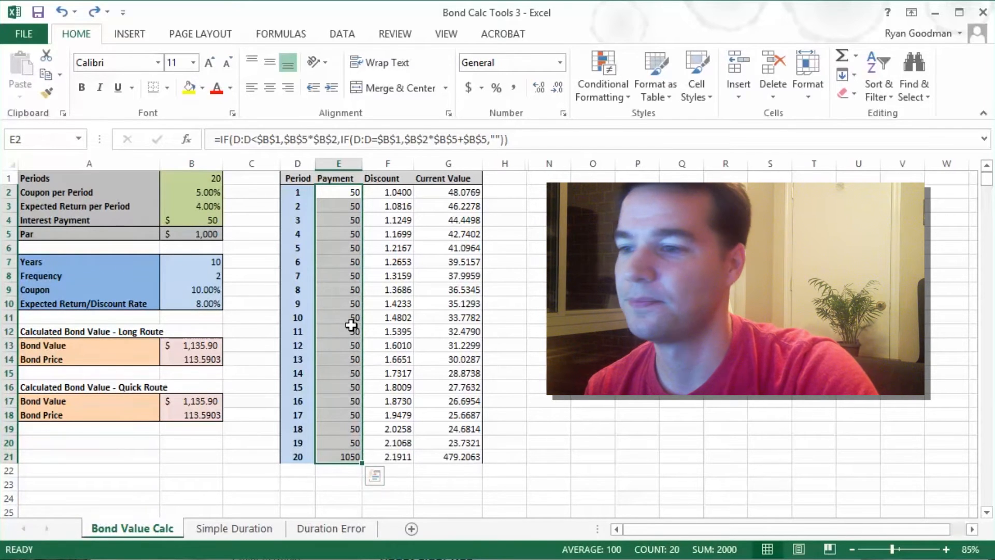
{"action": "left_click", "coordinate": [338, 456]}
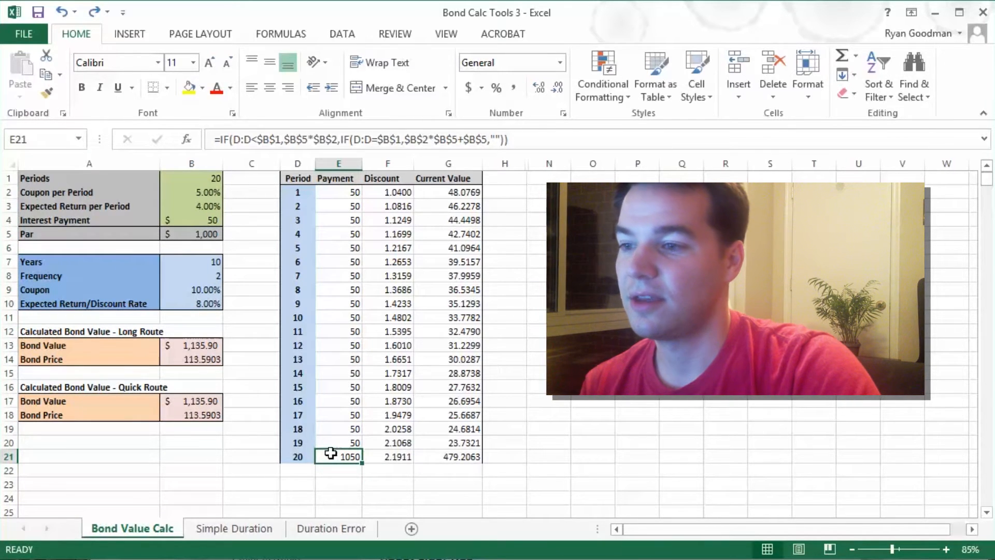
{"action": "mouse_move", "coordinate": [260, 212]}
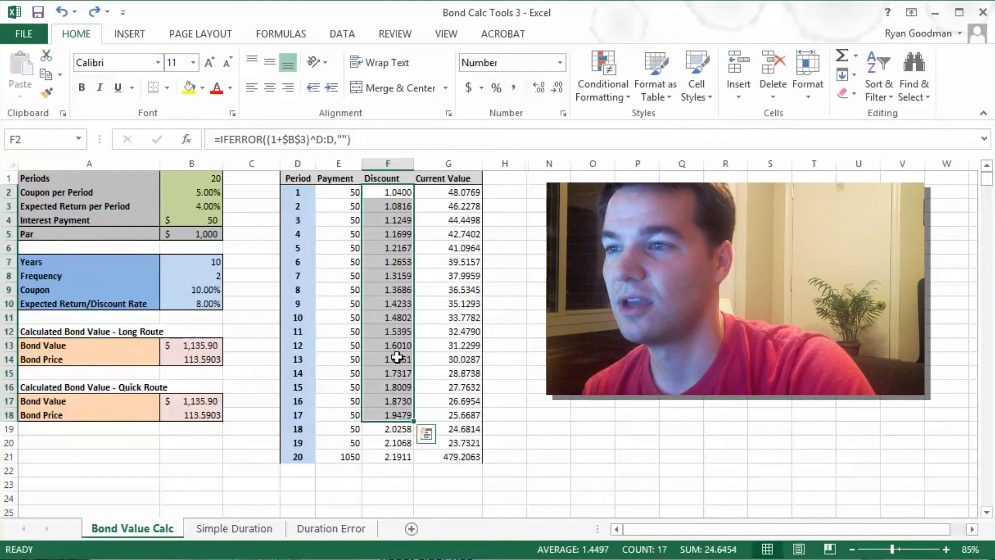
- Trace the discount factor formulas back to the Expected Return per Period
{"action": "left_click", "coordinate": [387, 262]}
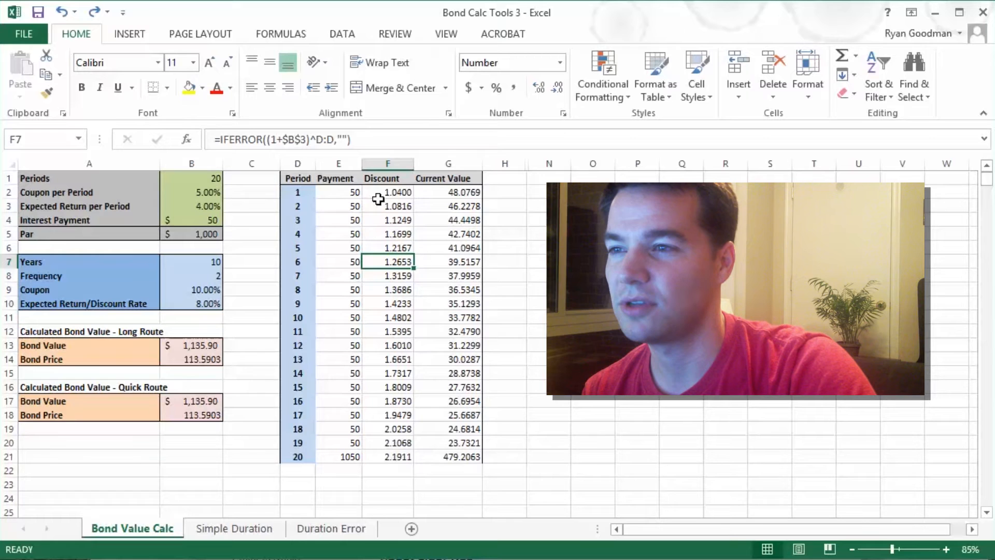
{"action": "left_click", "coordinate": [386, 192]}
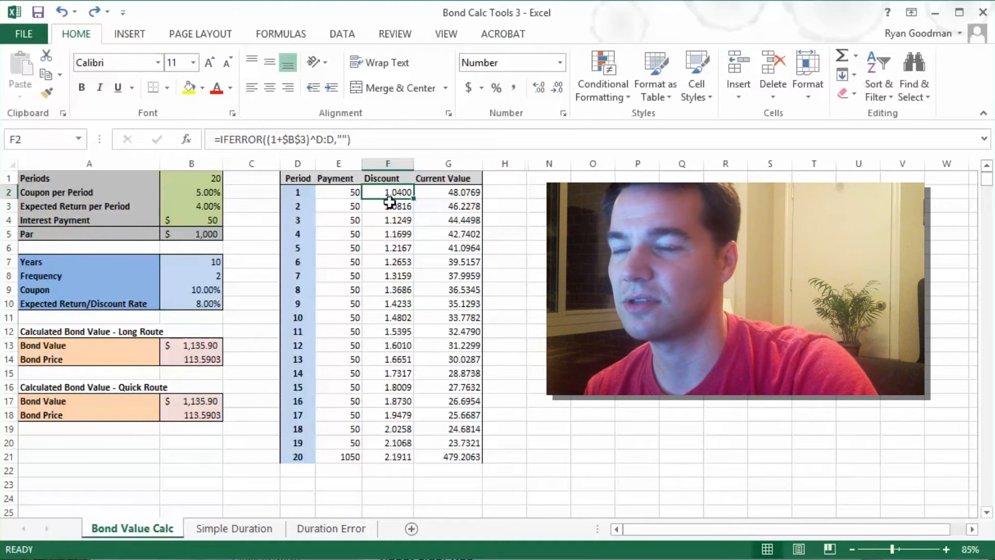
{"action": "mouse_move", "coordinate": [384, 194]}
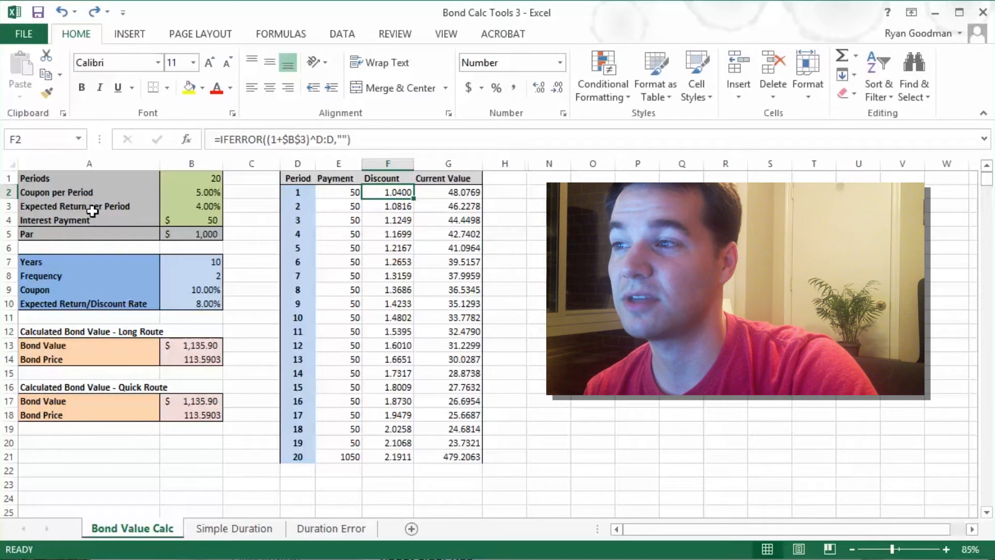
{"action": "left_click", "coordinate": [74, 205]}
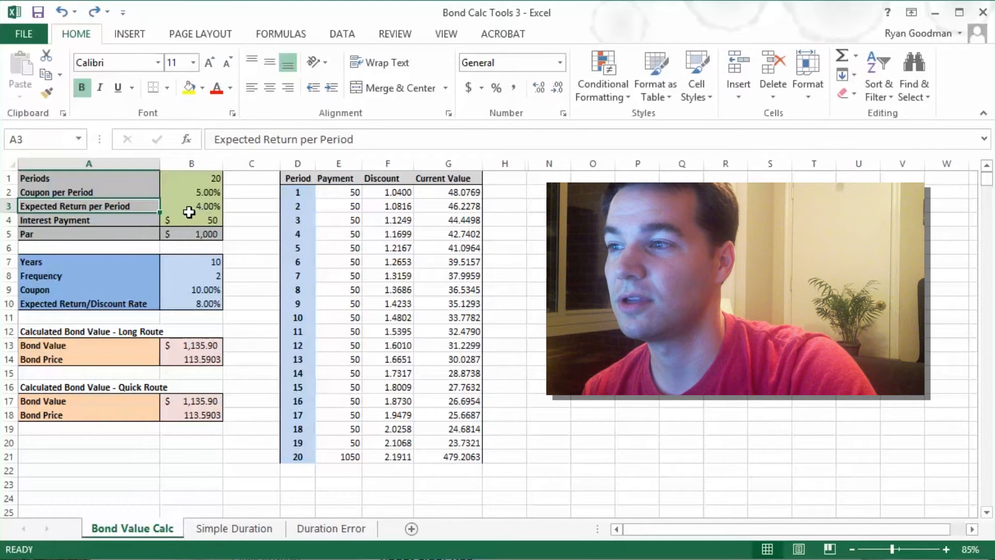
{"action": "left_click", "coordinate": [190, 205]}
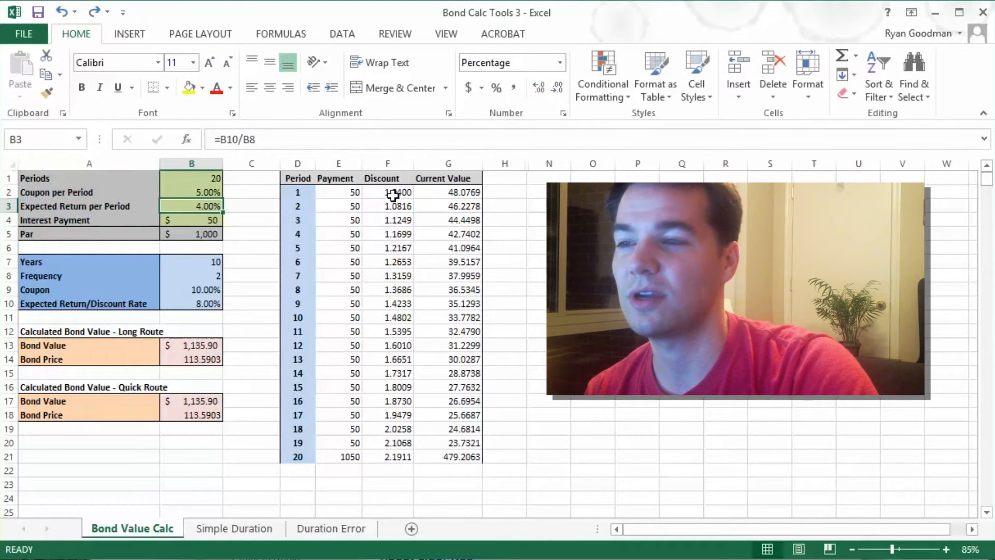
{"action": "left_click", "coordinate": [387, 192]}
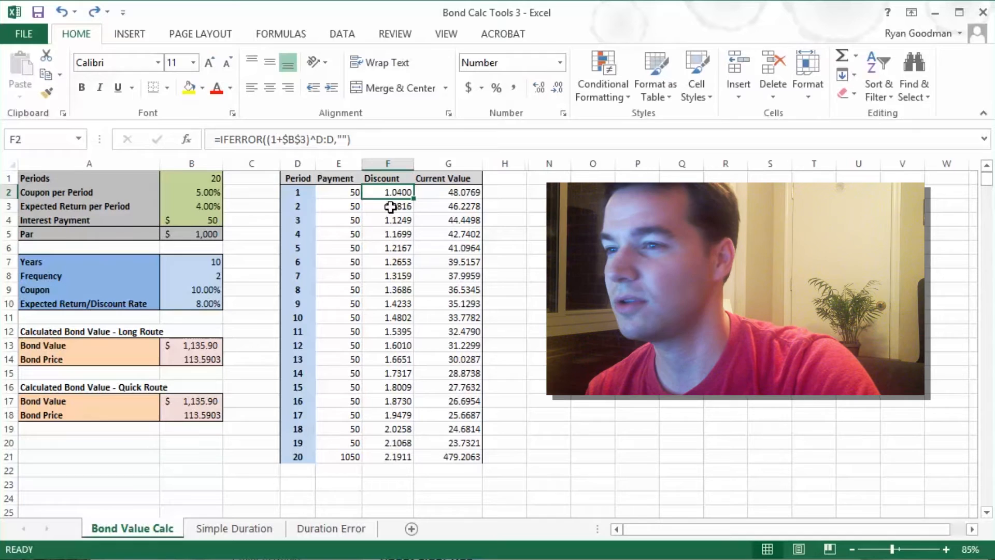
- Inspect the regular payments, period 6 discount factor and the first Current Value cell
{"action": "left_click", "coordinate": [387, 205]}
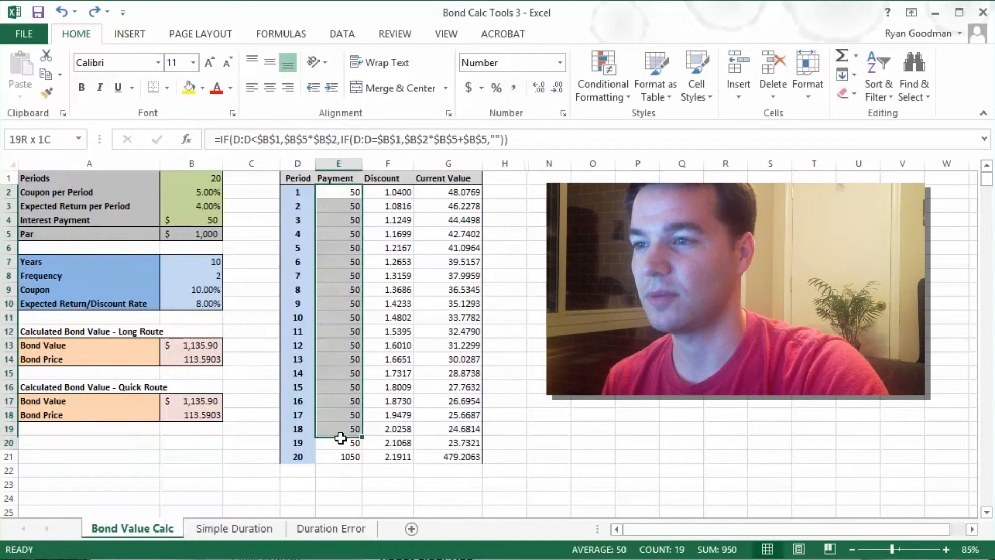
{"action": "left_click", "coordinate": [387, 261]}
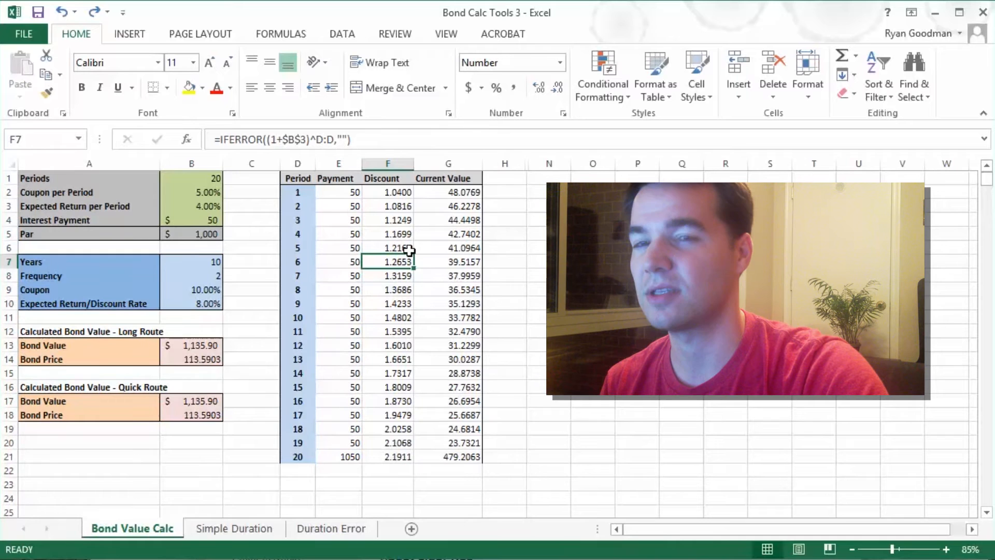
{"action": "mouse_move", "coordinate": [353, 222]}
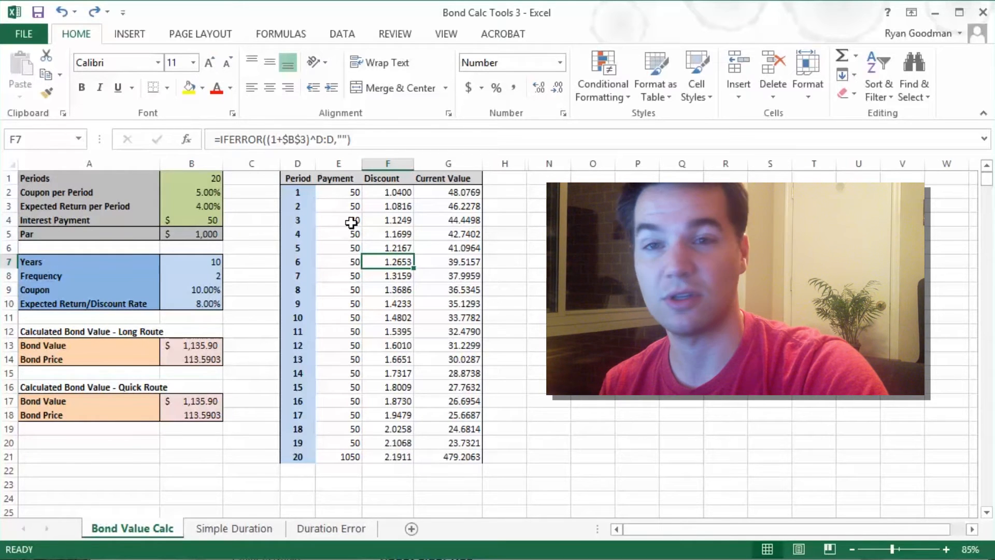
{"action": "mouse_move", "coordinate": [398, 206]}
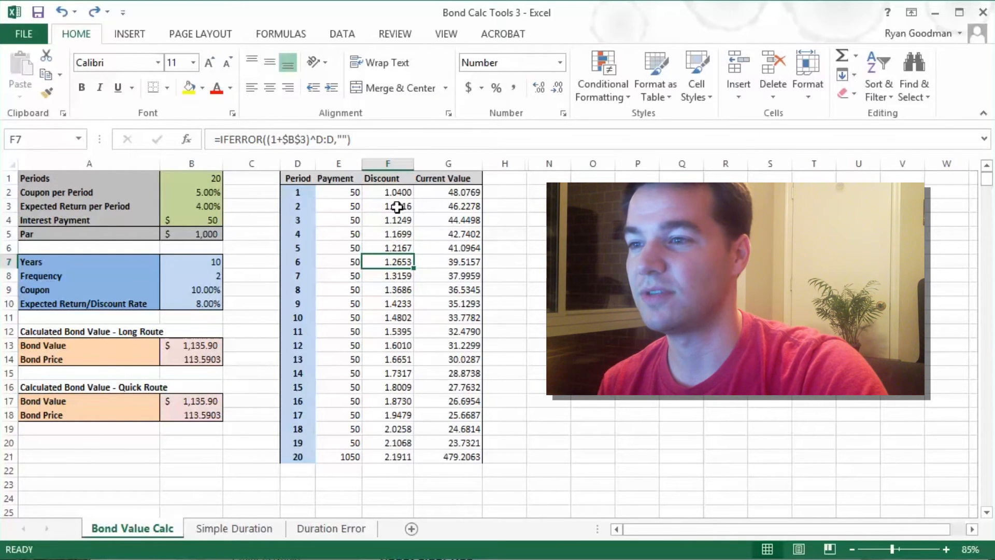
{"action": "left_click", "coordinate": [448, 192]}
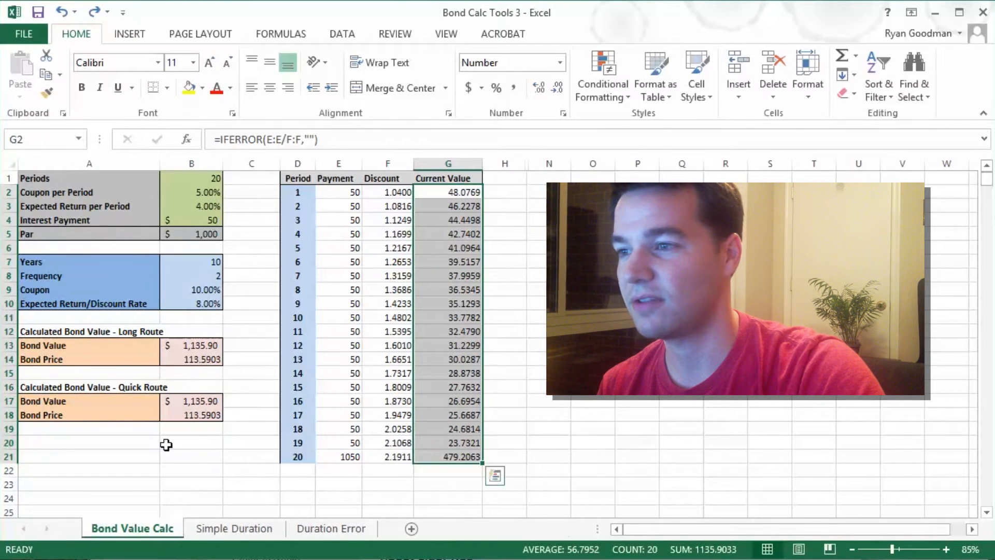
{"action": "left_click", "coordinate": [191, 345]}
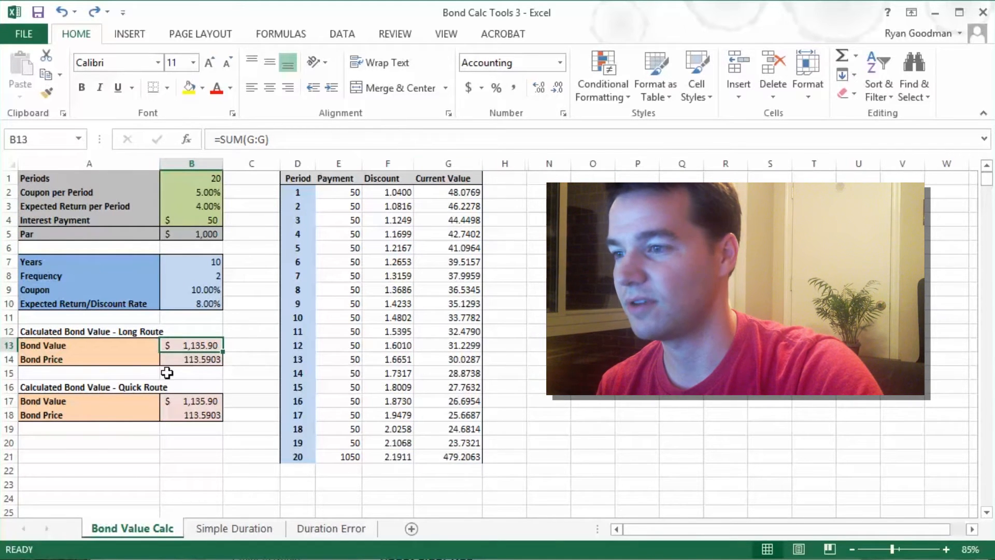
{"action": "mouse_move", "coordinate": [193, 362]}
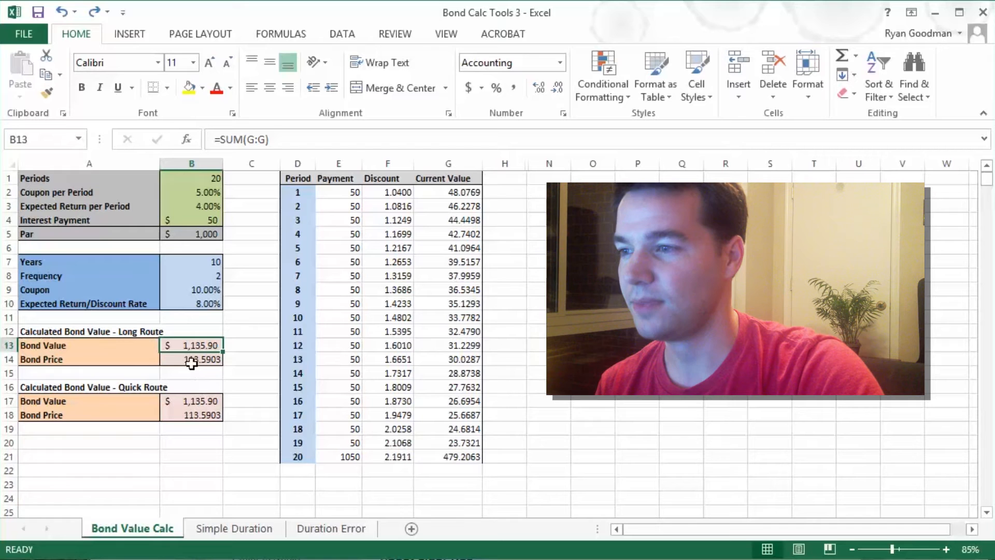
{"action": "left_click", "coordinate": [191, 360]}
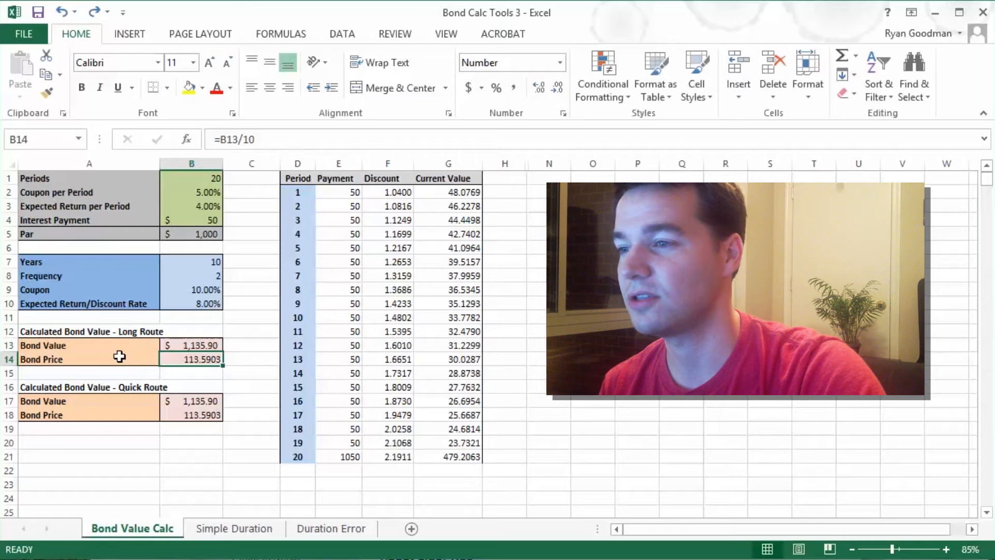
{"action": "left_click", "coordinate": [191, 400]}
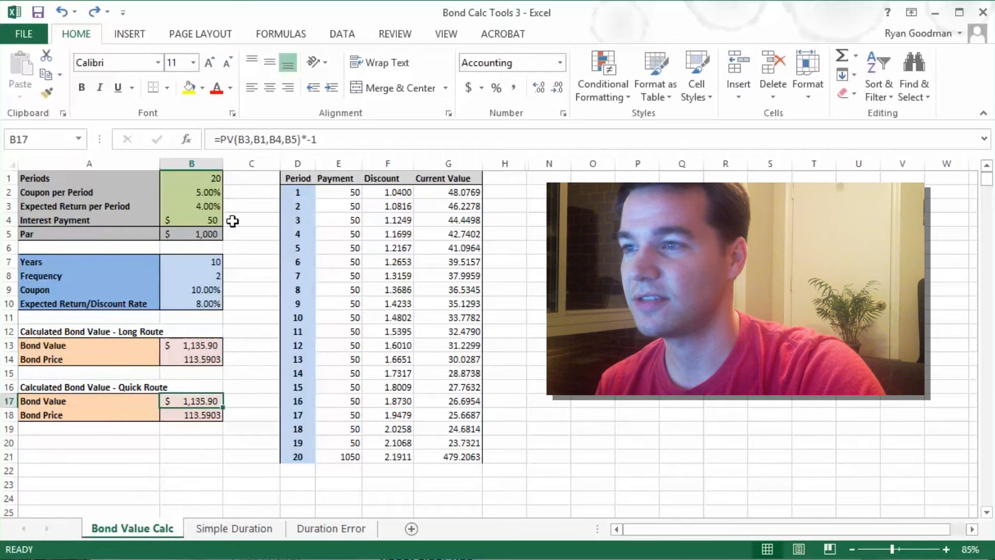
{"action": "mouse_move", "coordinate": [231, 140]}
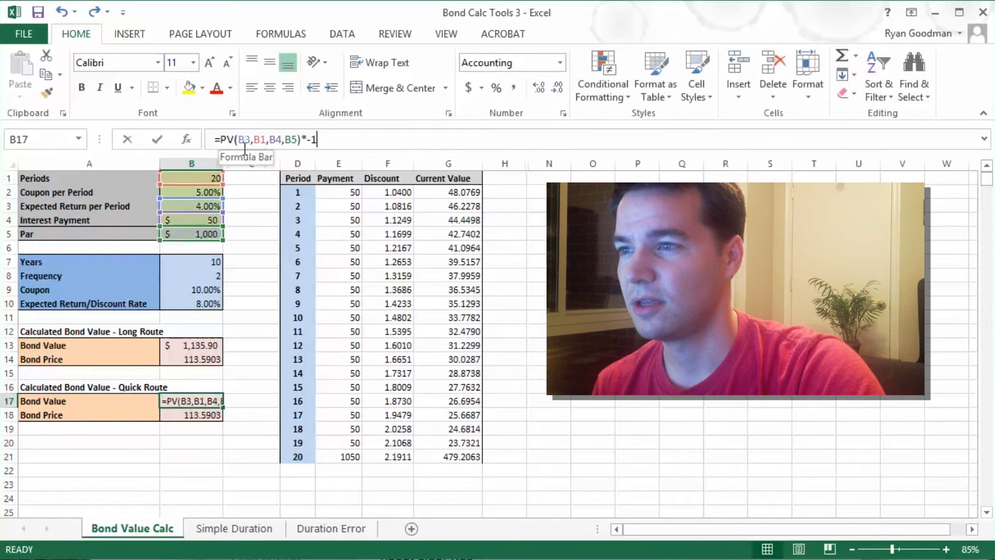
{"action": "left_click", "coordinate": [267, 139]}
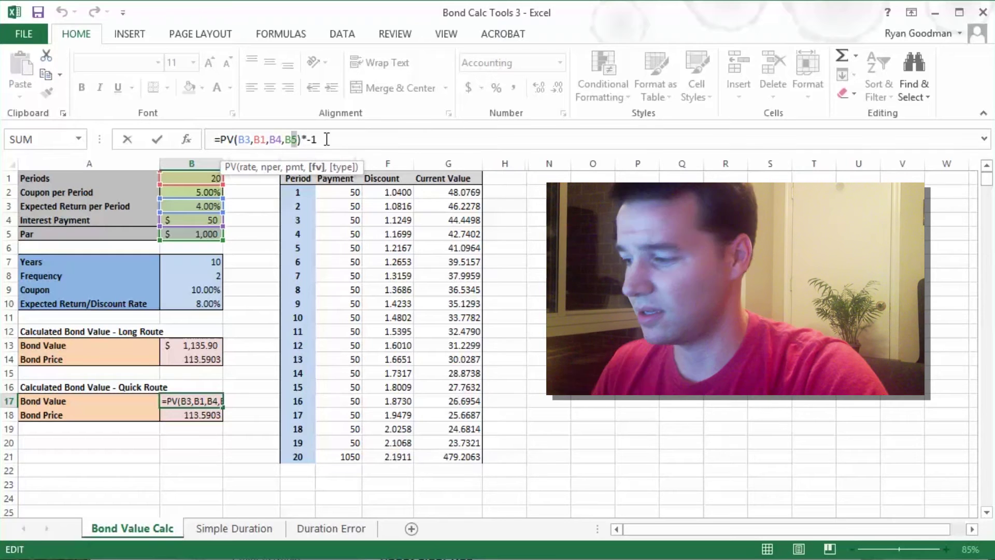
{"action": "key", "text": "Return"}
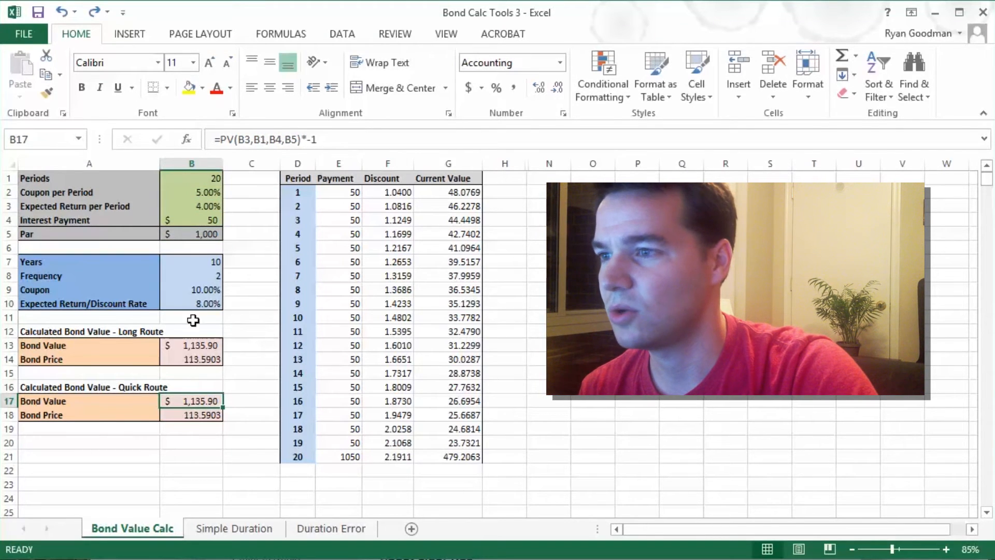
{"action": "left_click", "coordinate": [191, 359]}
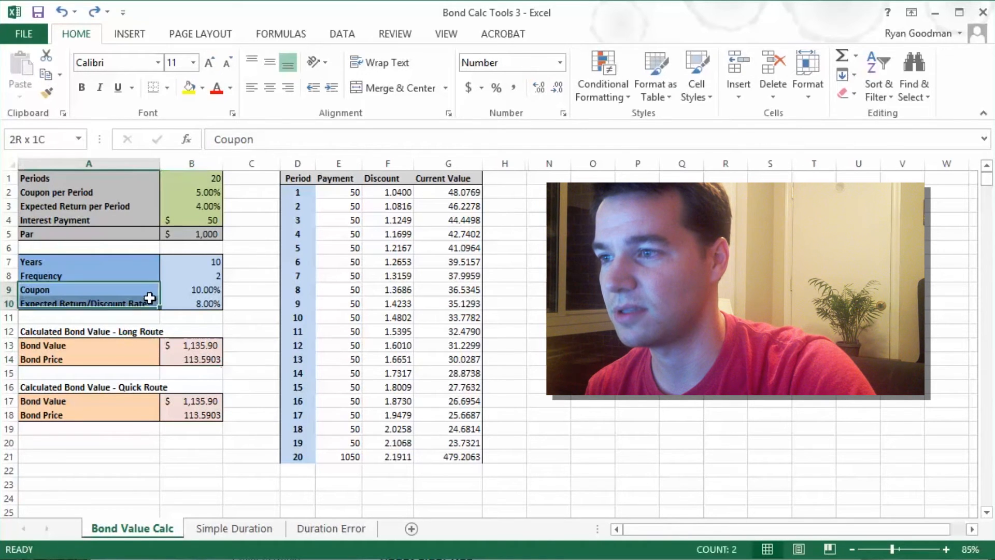
{"action": "left_click", "coordinate": [191, 289]}
{"action": "type", "text": "6"}
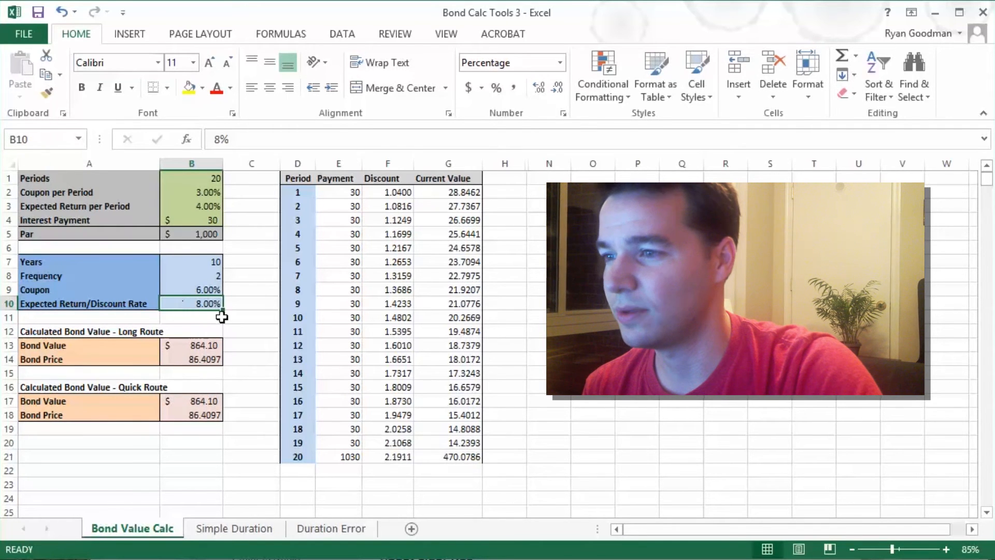
{"action": "left_click", "coordinate": [192, 359]}
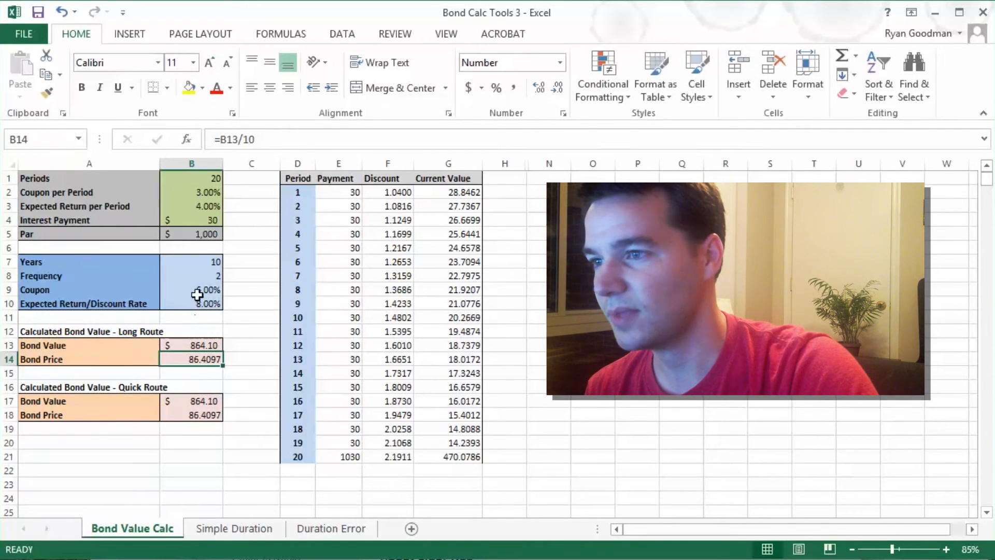
{"action": "left_click", "coordinate": [191, 289]}
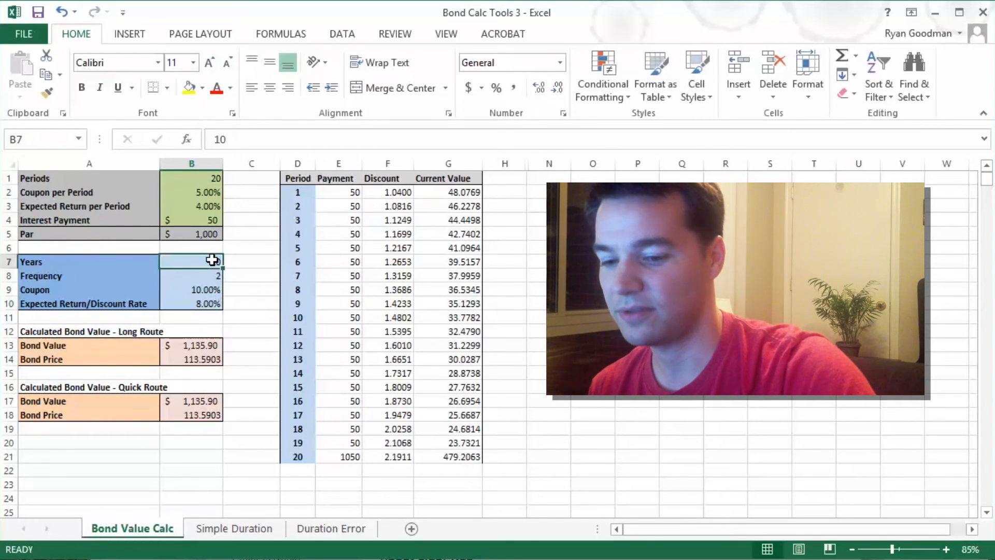
{"action": "type", "text": "10"}
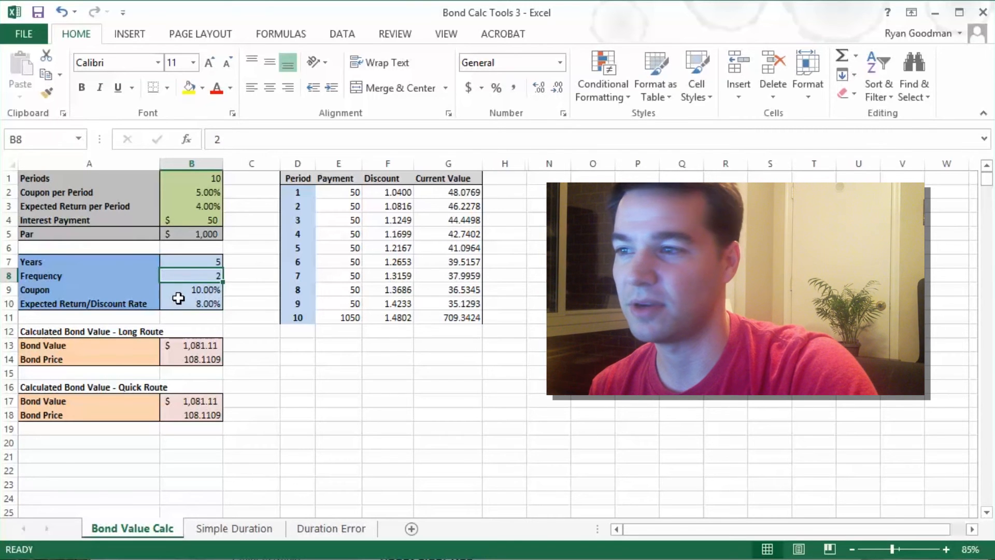
{"action": "left_click", "coordinate": [190, 261]}
{"action": "type", "text": "10"}
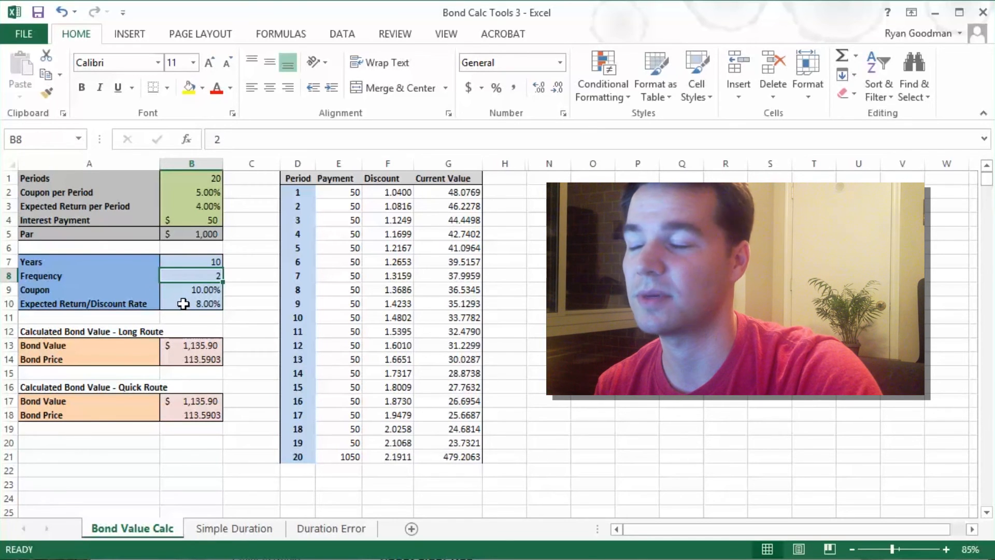
{"action": "left_click", "coordinate": [191, 360]}
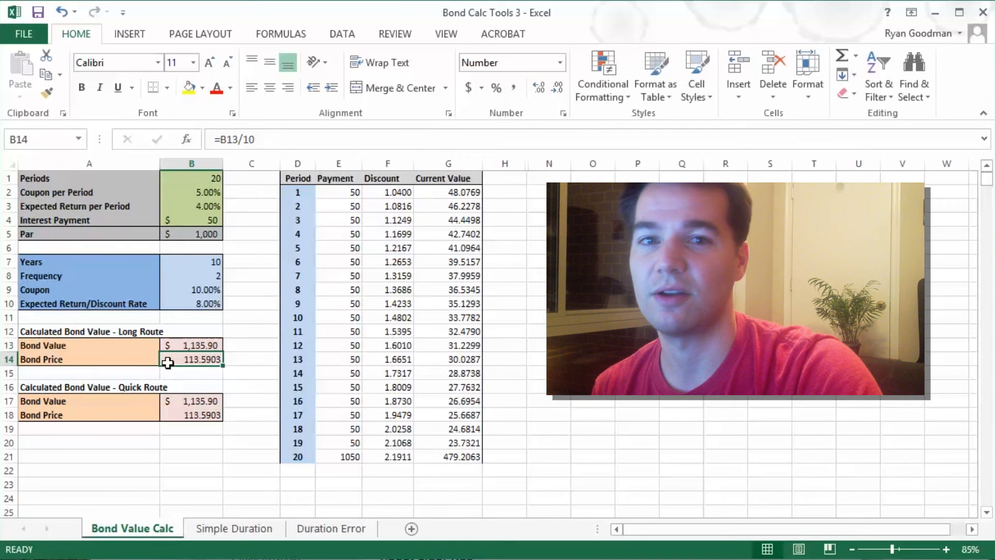
{"action": "mouse_move", "coordinate": [247, 262]}
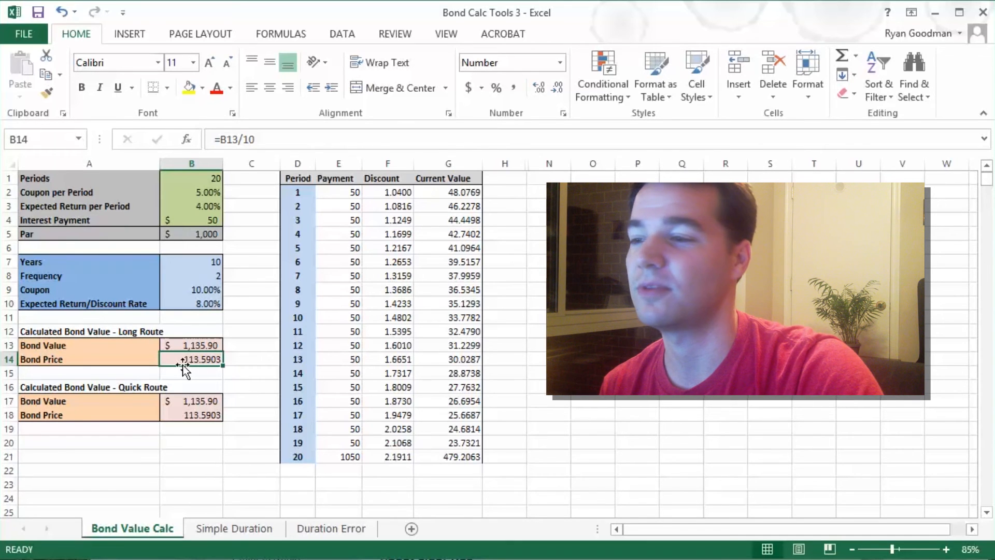
{"action": "mouse_move", "coordinate": [193, 285]}
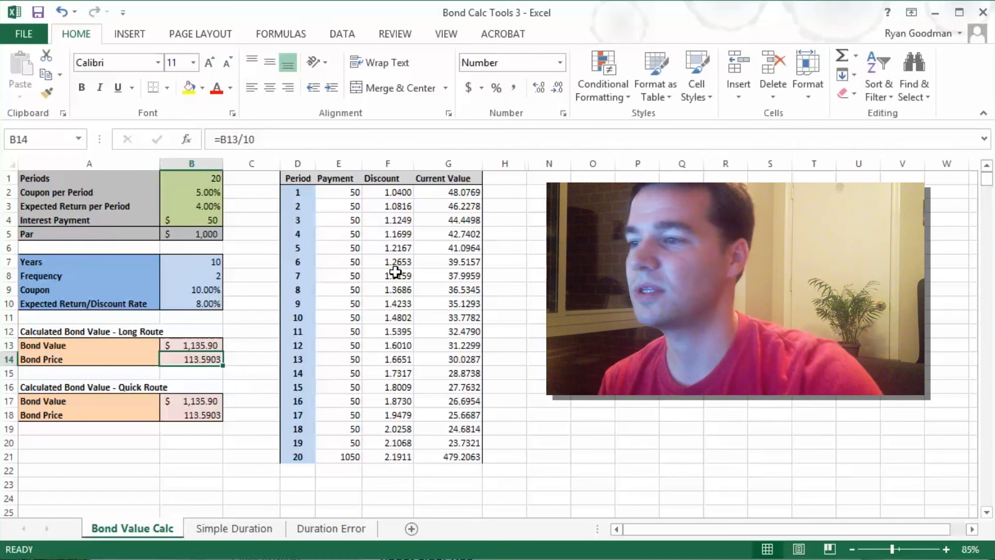
{"action": "left_click", "coordinate": [190, 303]}
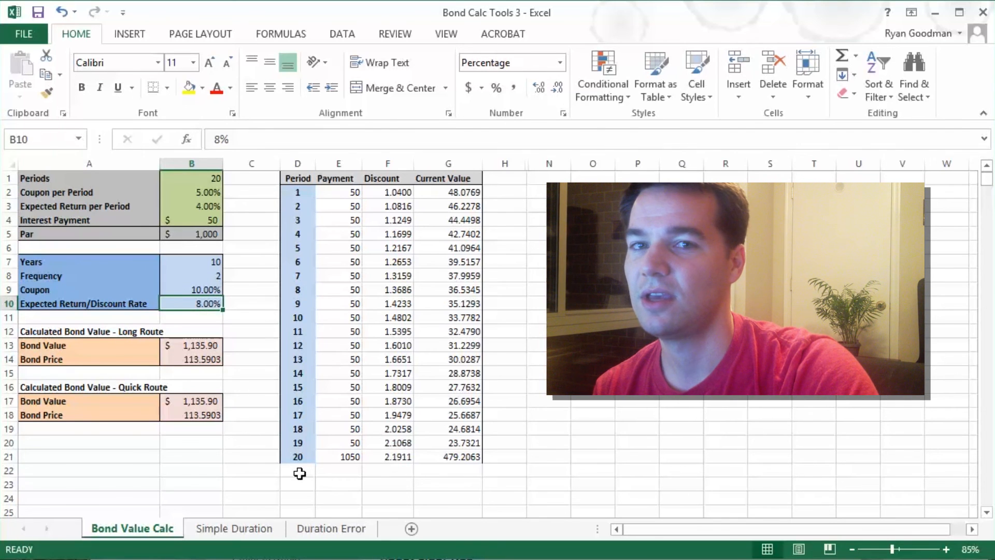
{"action": "mouse_move", "coordinate": [338, 398]}
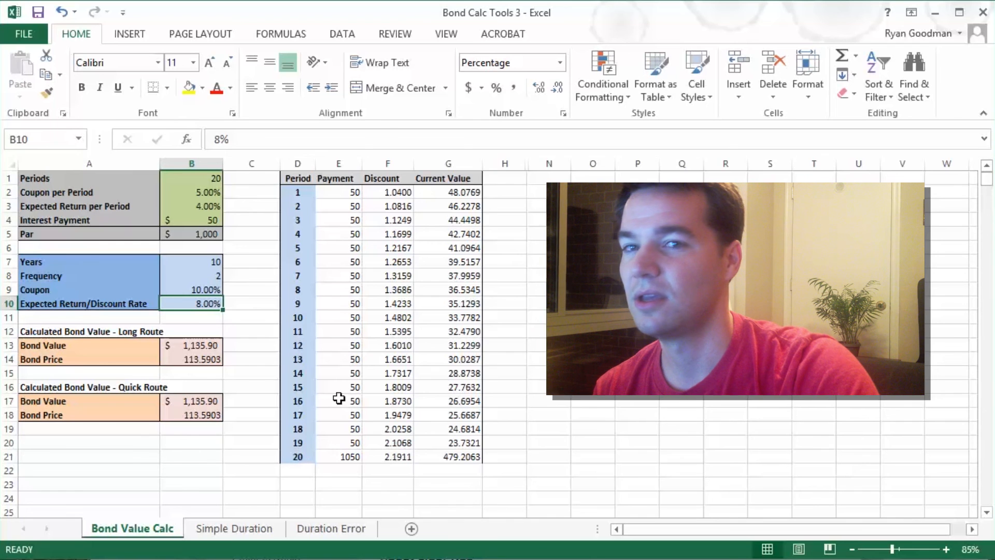
{"action": "mouse_move", "coordinate": [347, 372]}
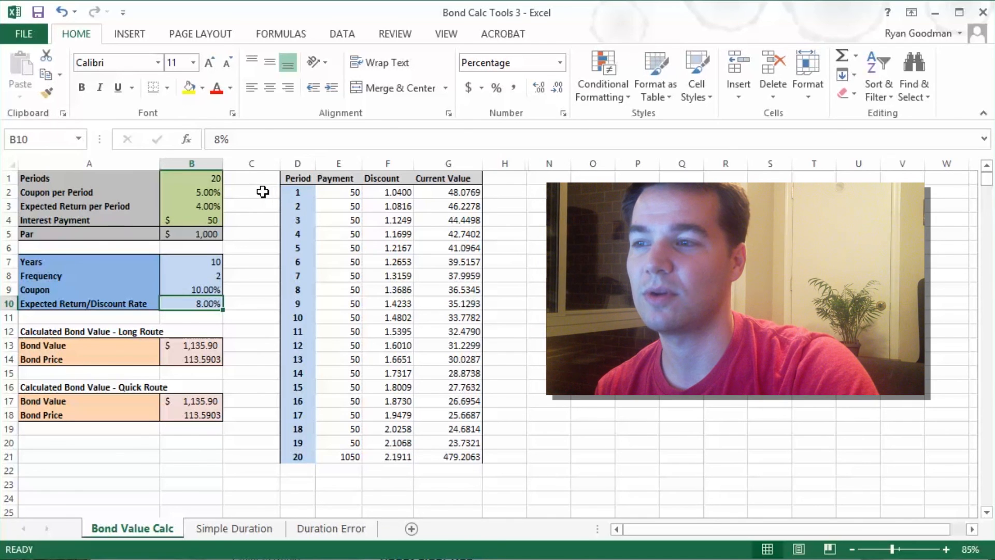
{"action": "left_click", "coordinate": [251, 192]}
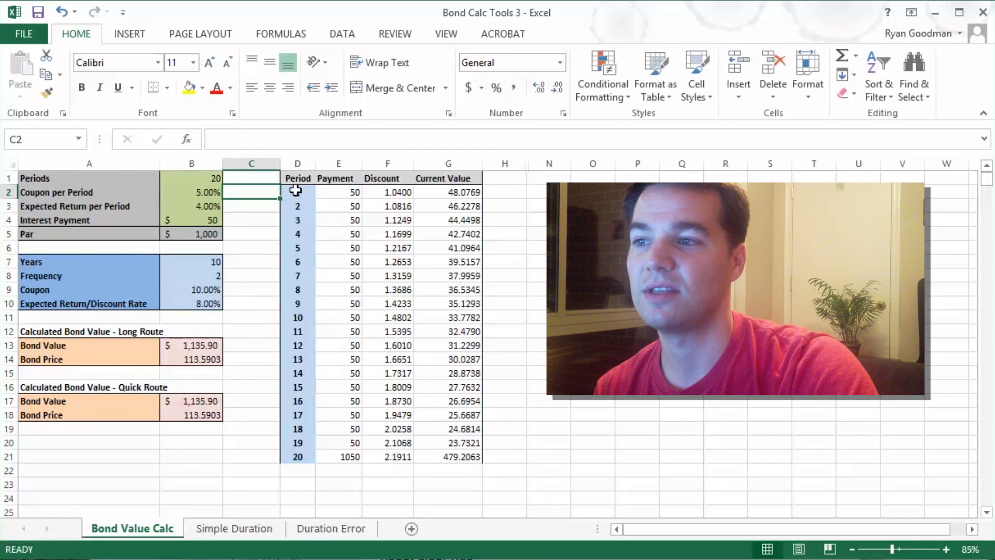
{"action": "left_click", "coordinate": [298, 192]}
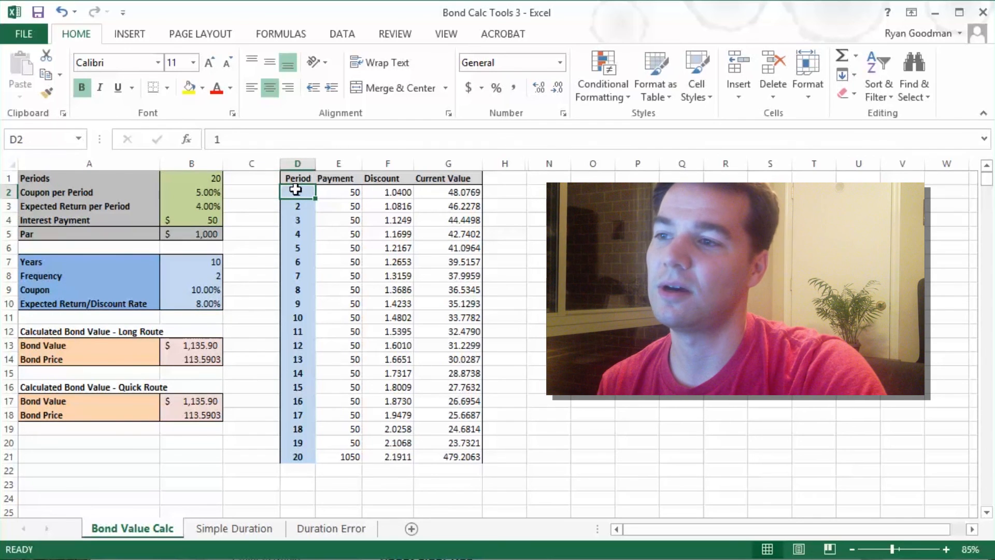